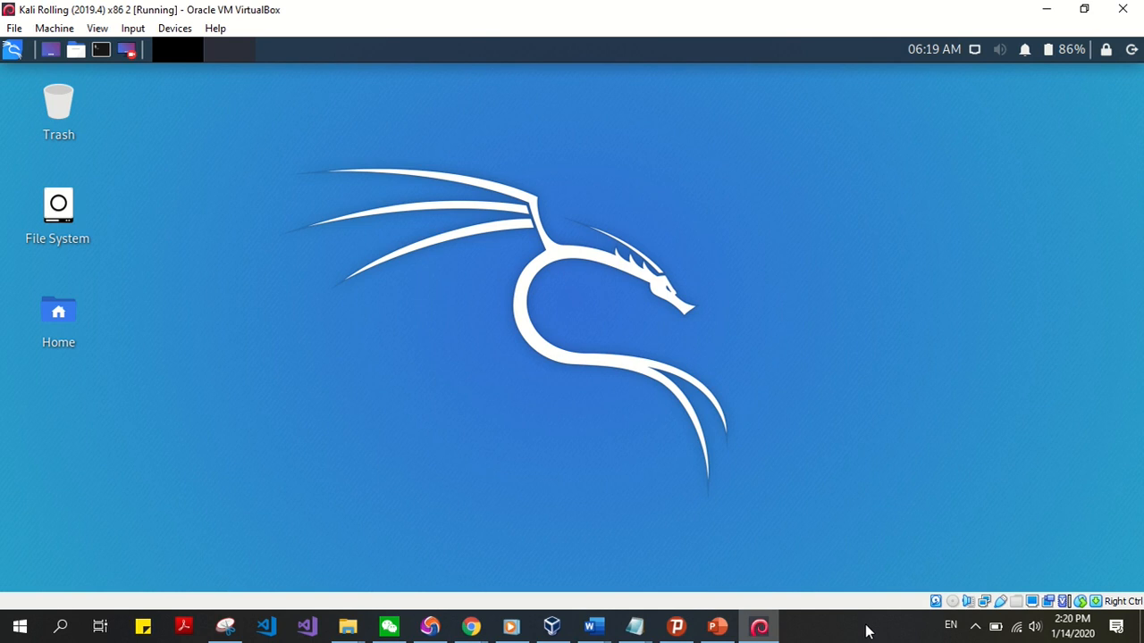
mouse_move(882, 486)
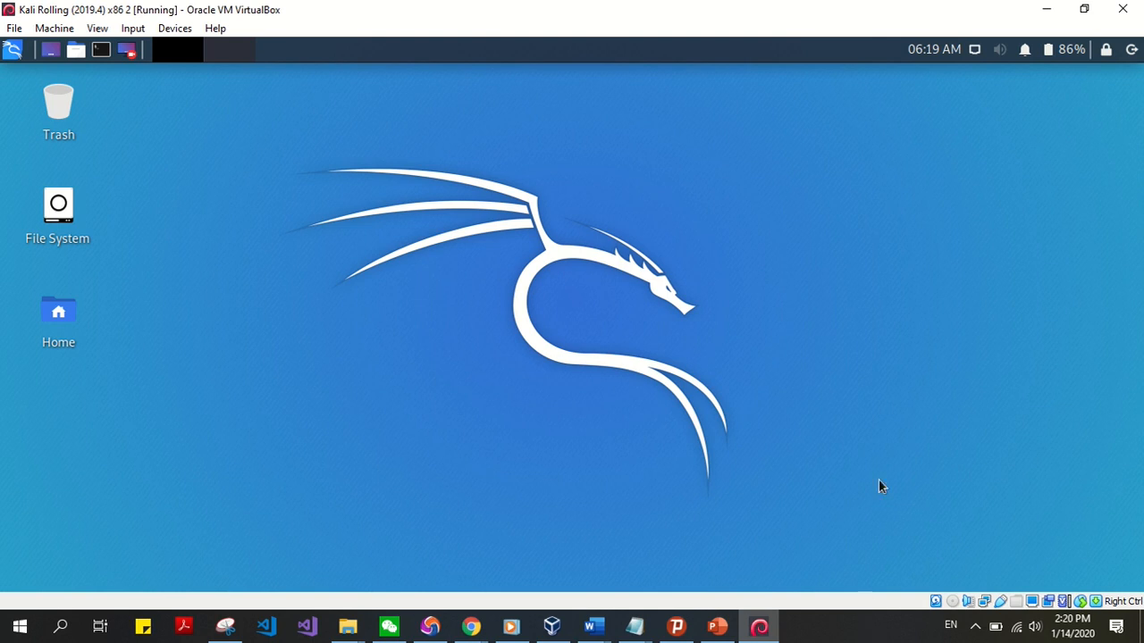
mouse_move(933, 50)
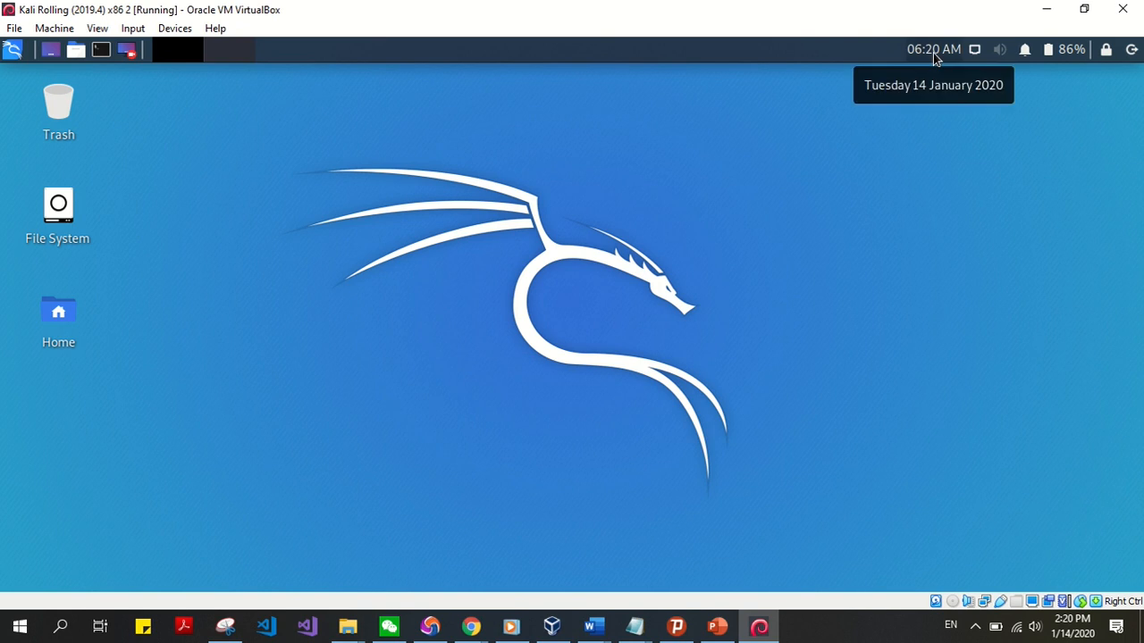
mouse_move(972, 56)
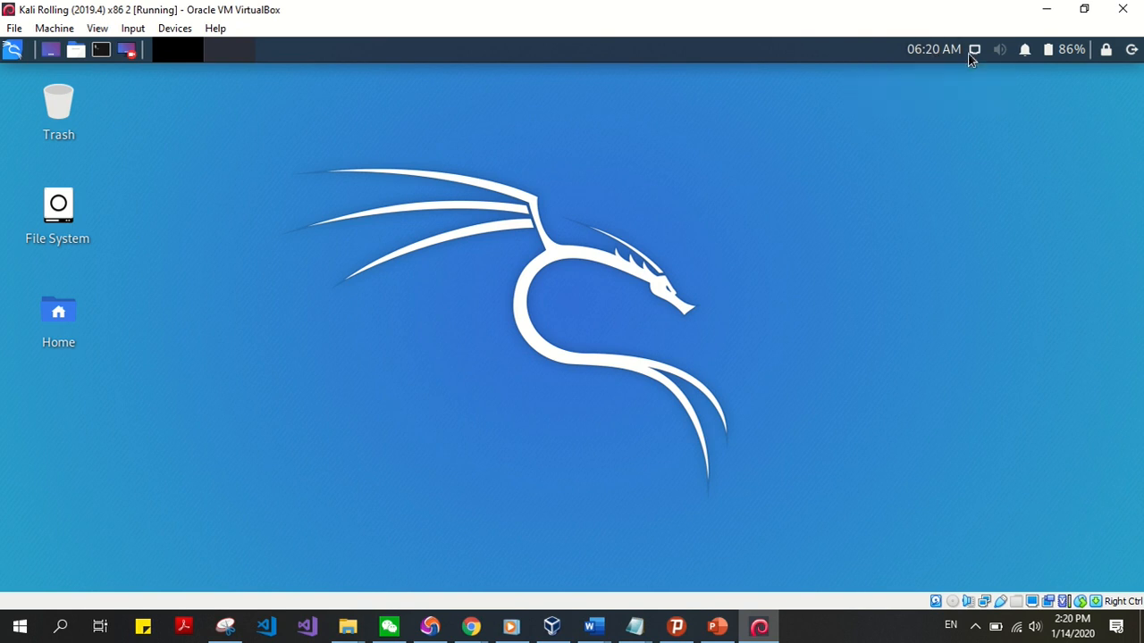
mouse_move(1073, 618)
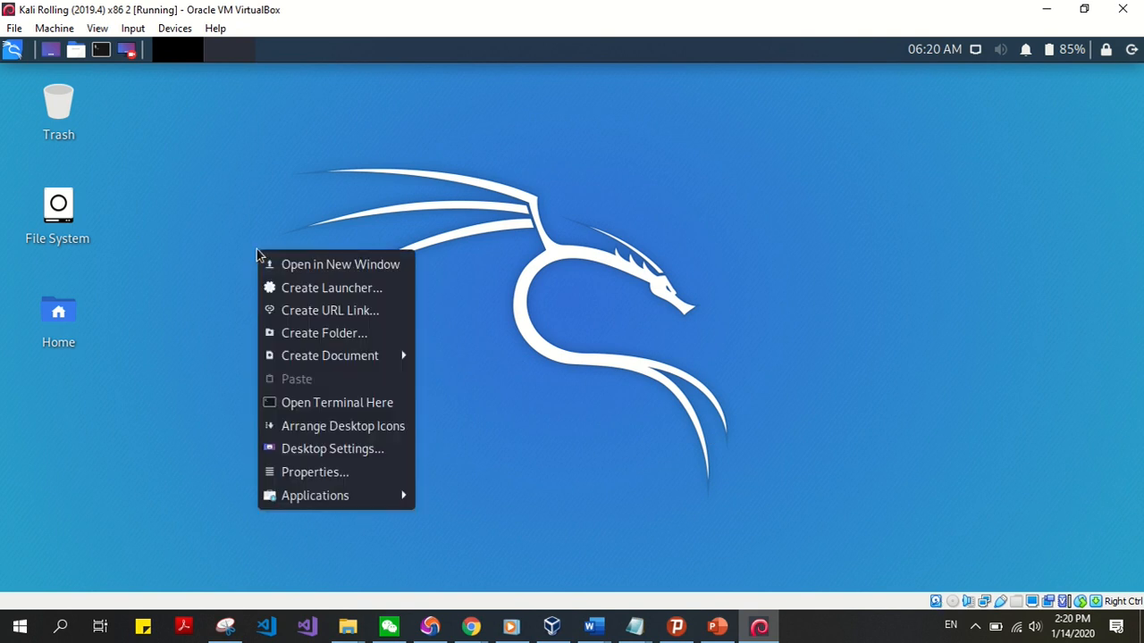
In the panel clock's Properties, clear the Asia/Chongqing timezone so the clock shows 01:20 AM.
right_click(933, 50)
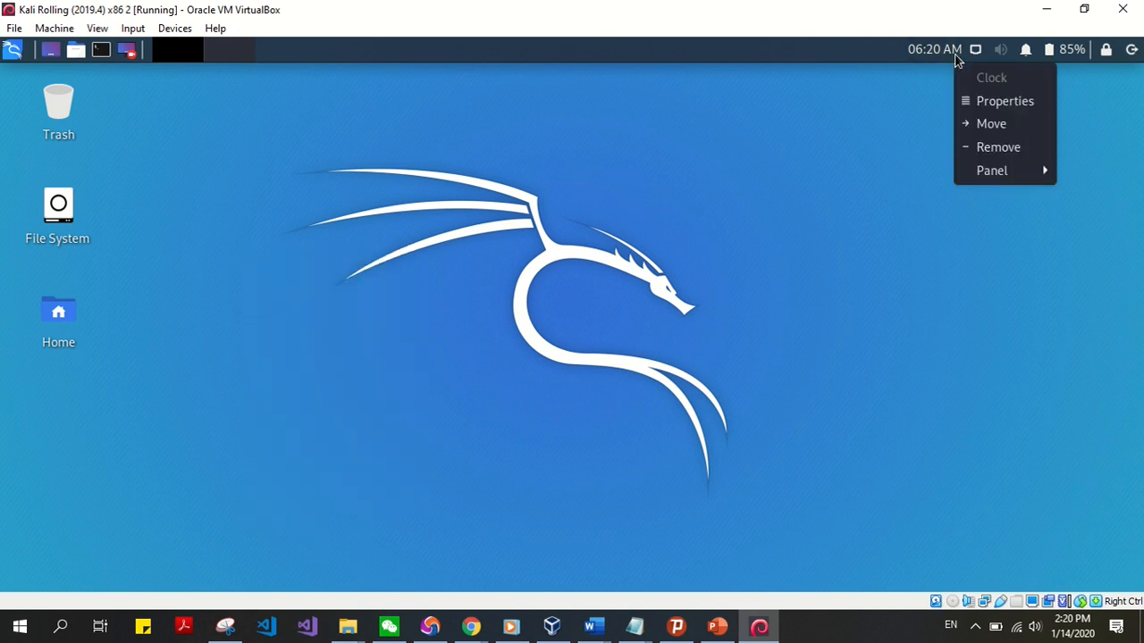
left_click(1005, 100)
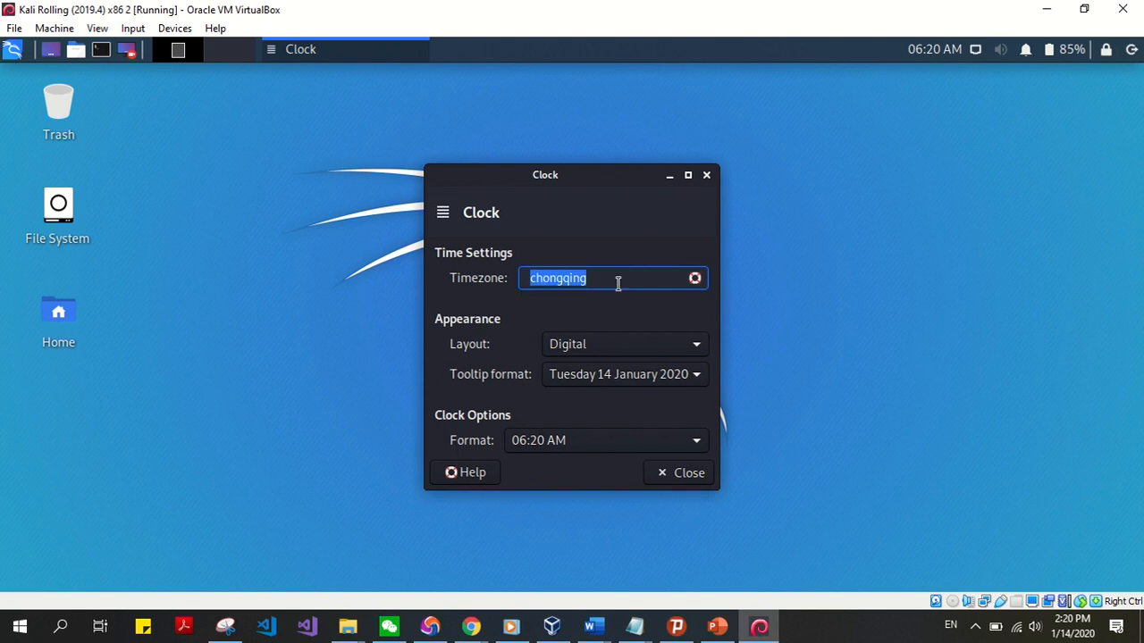
key("BackSpace")
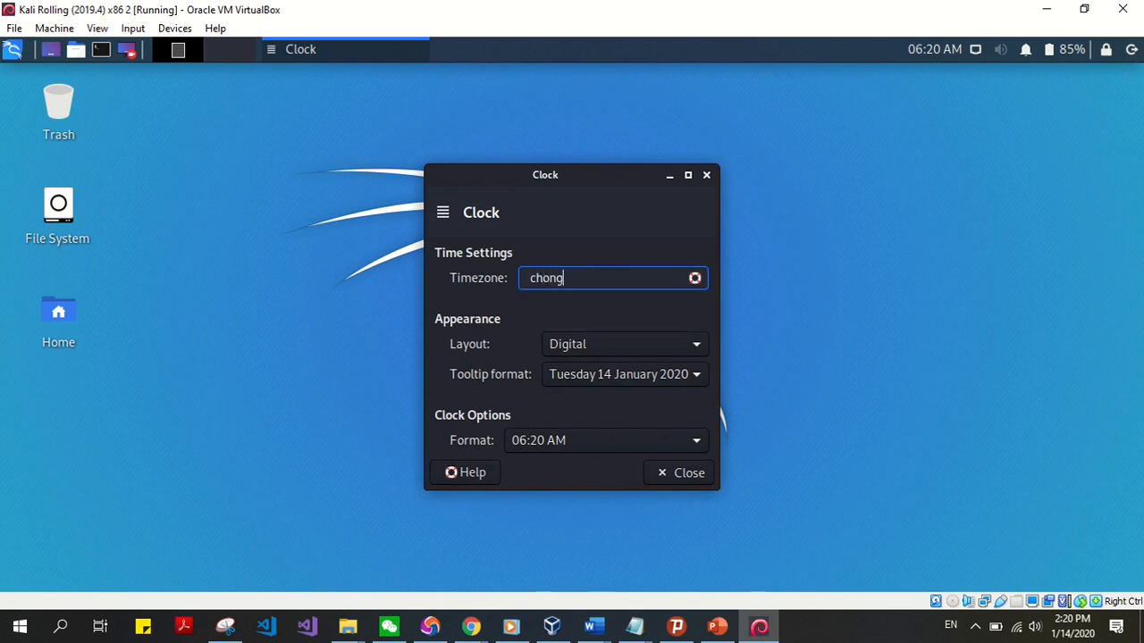
type("qing")
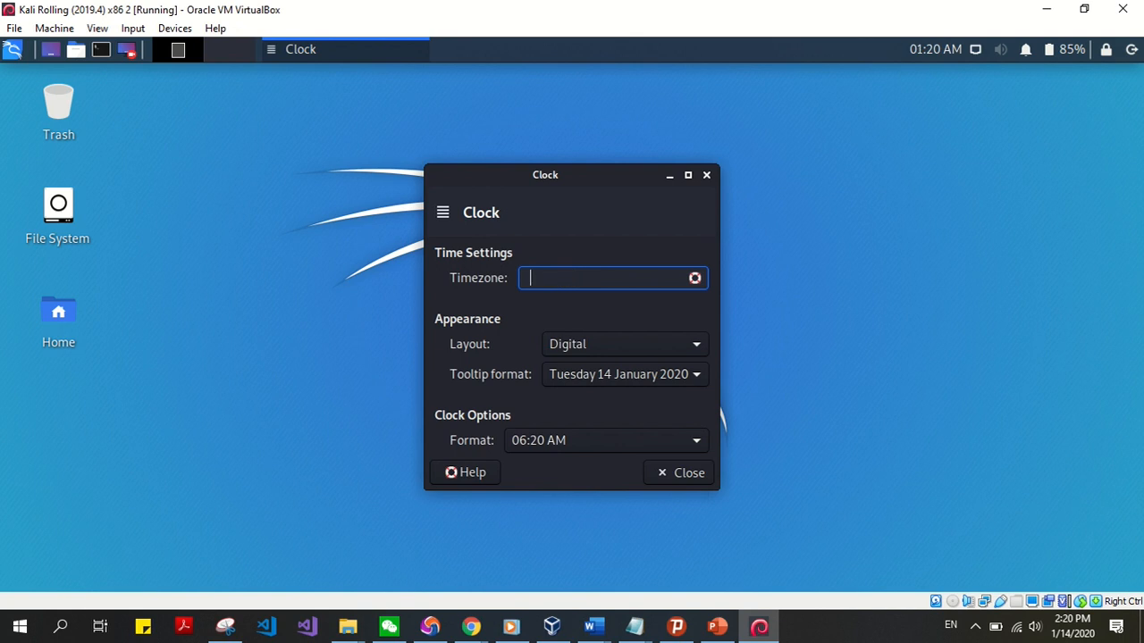
mouse_move(533, 350)
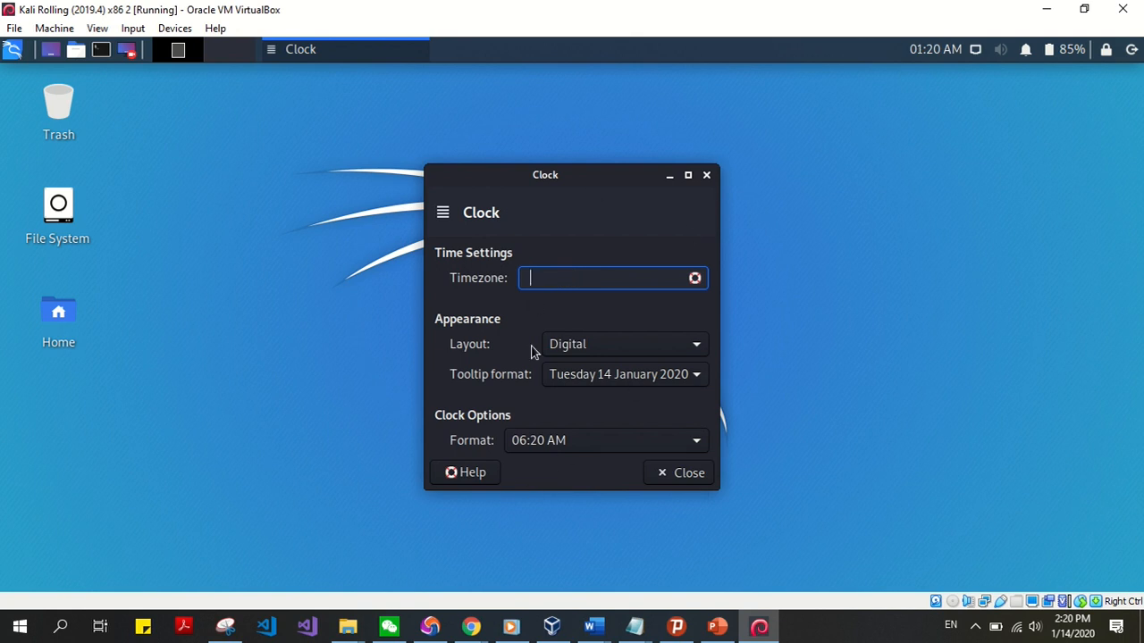
From a desktop terminal, enter the command dpkg-reconfigure tzdata as root.
right_click(264, 241)
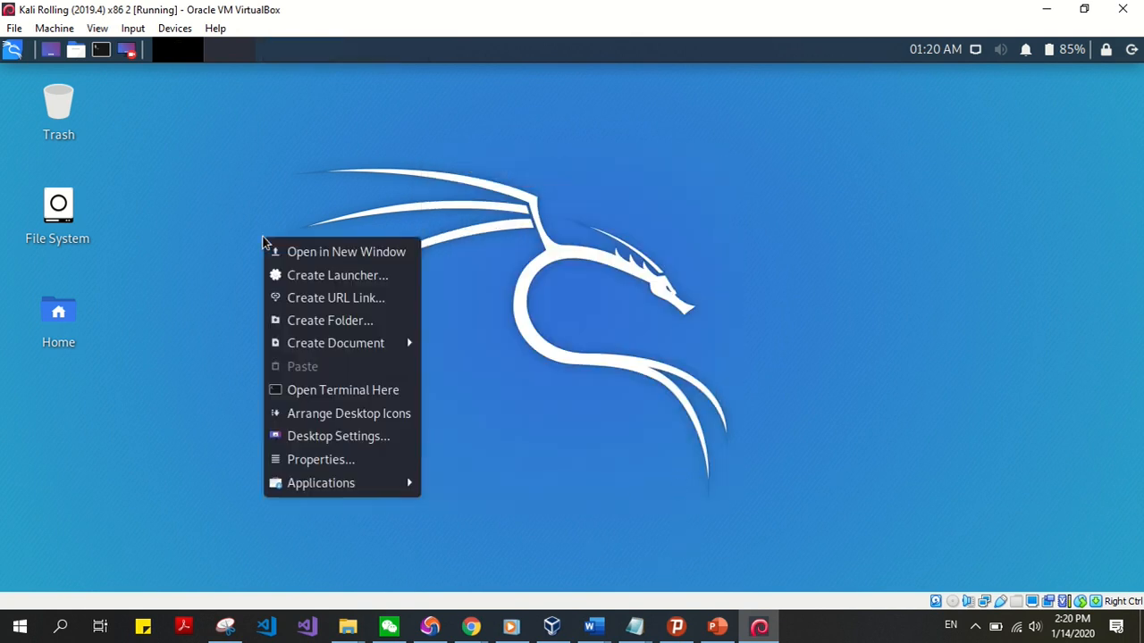
left_click(400, 404)
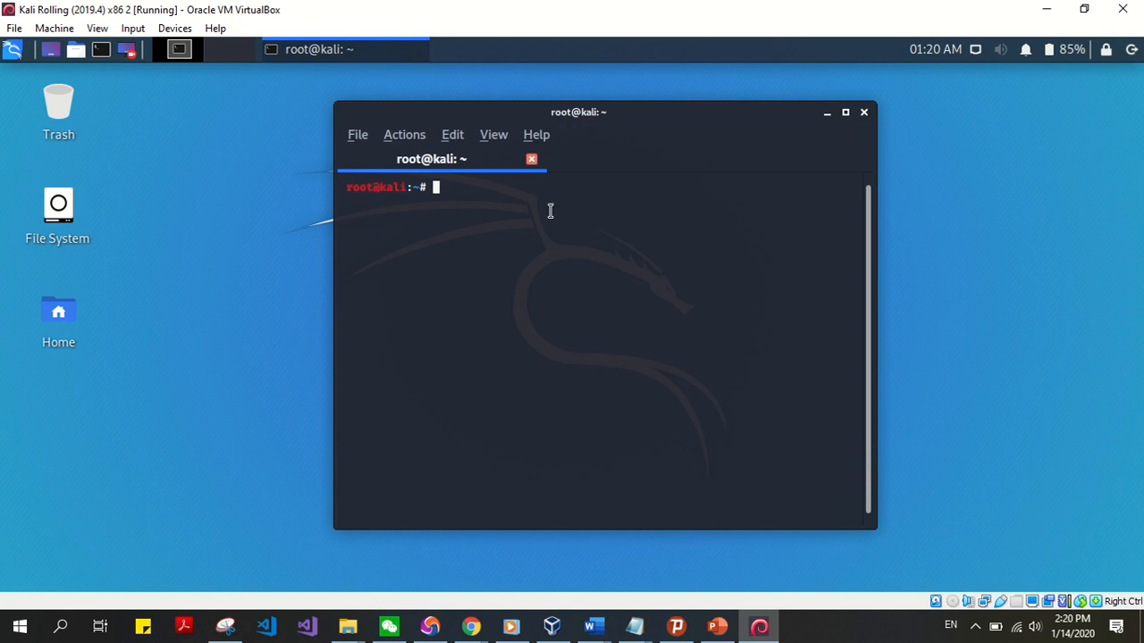
mouse_move(86, 261)
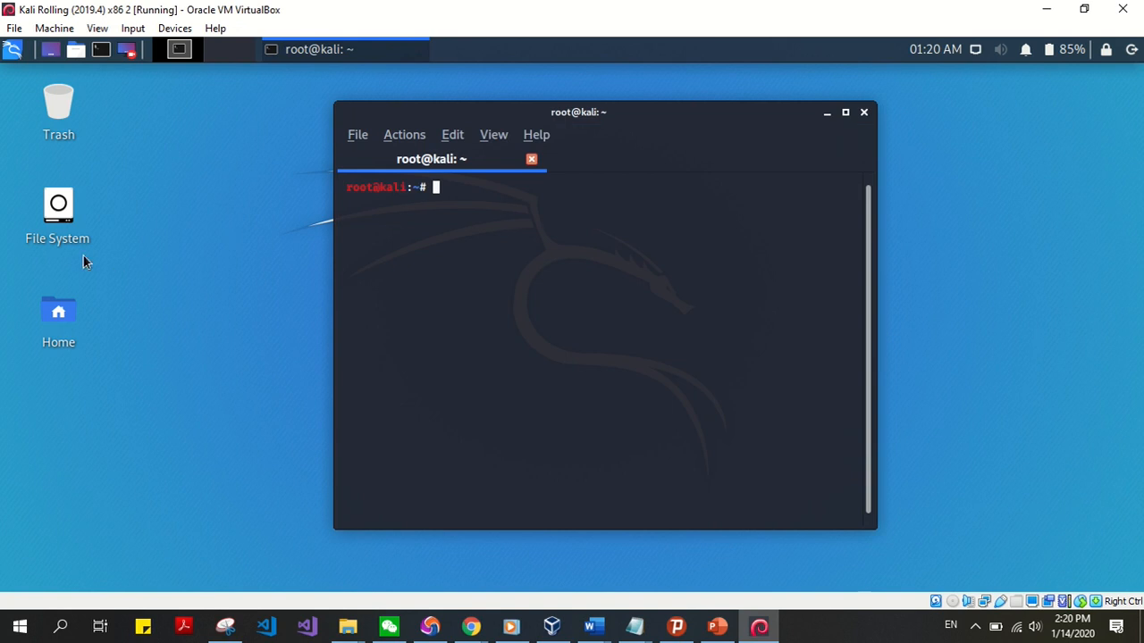
type("dpkg")
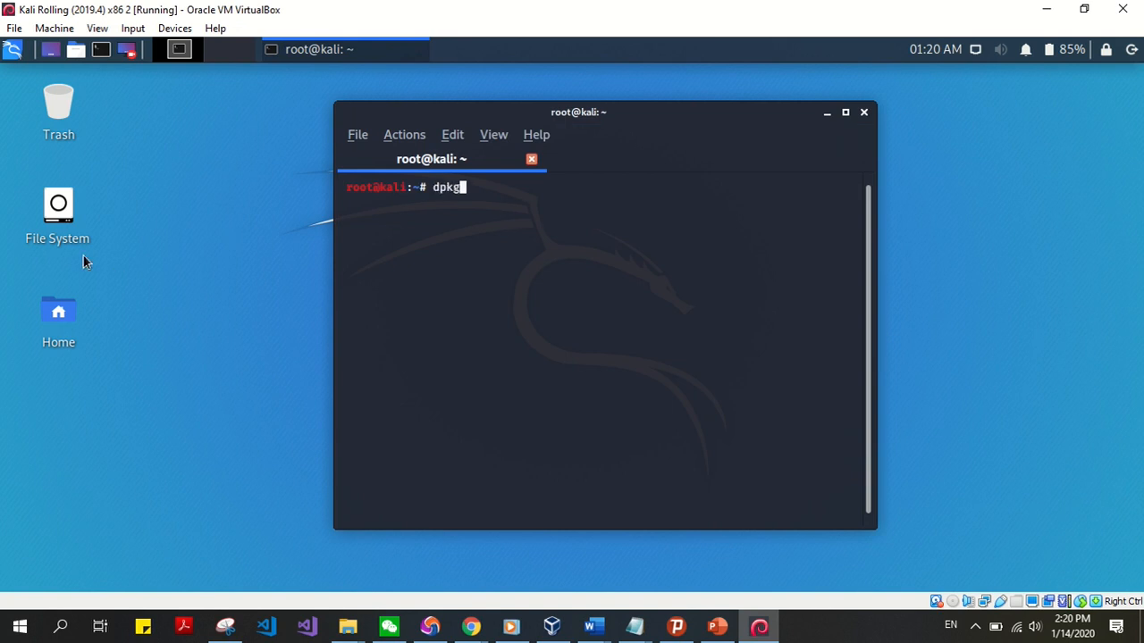
type("-re")
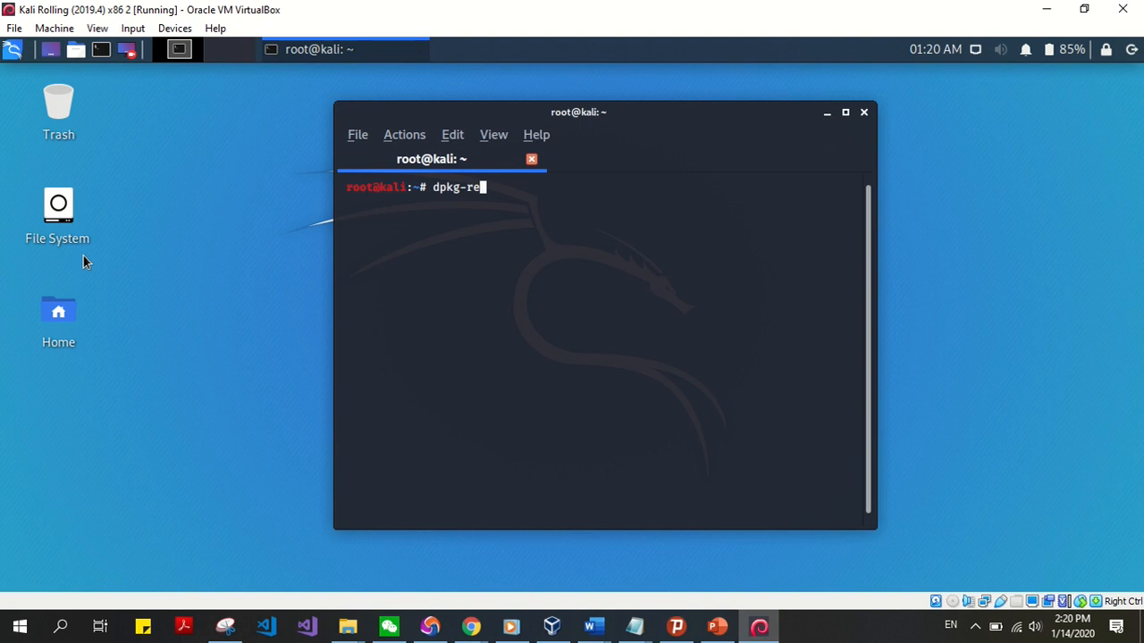
type("configure t")
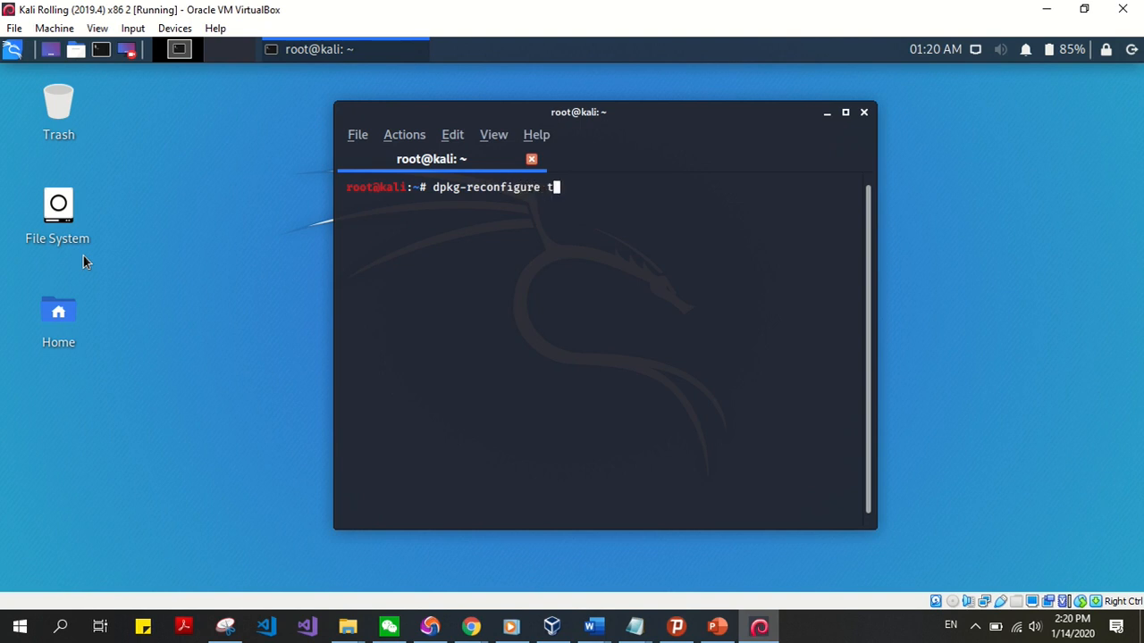
type("zdata")
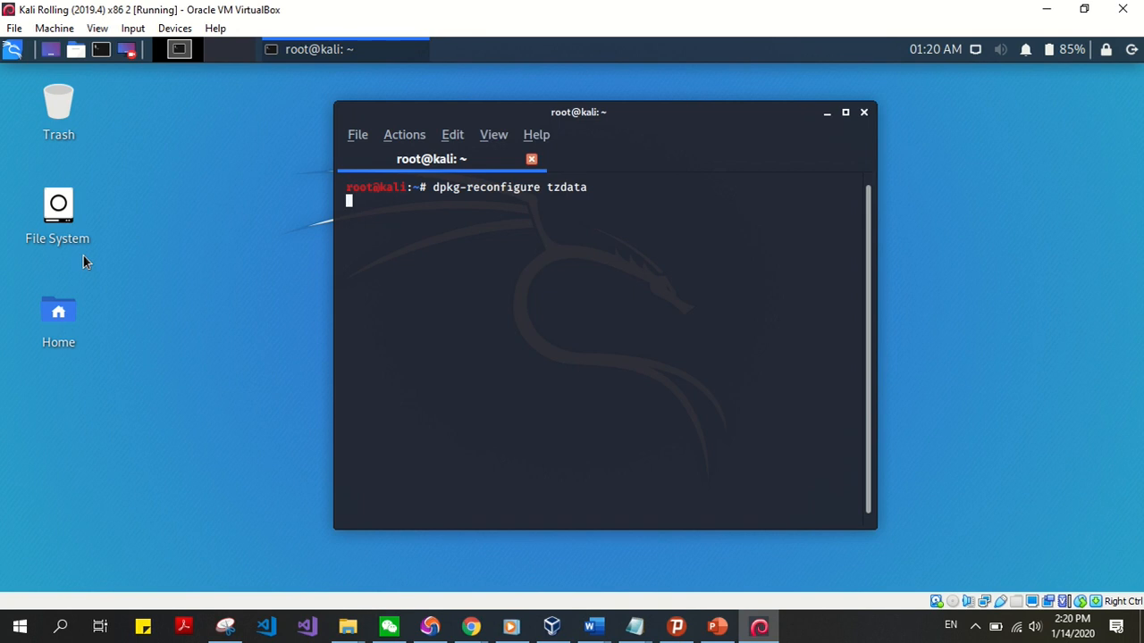
Run the reconfiguration and choose Asia then Chongqing, giving local time Tue Jan 14 14:21:06 CST 2020.
key("Return")
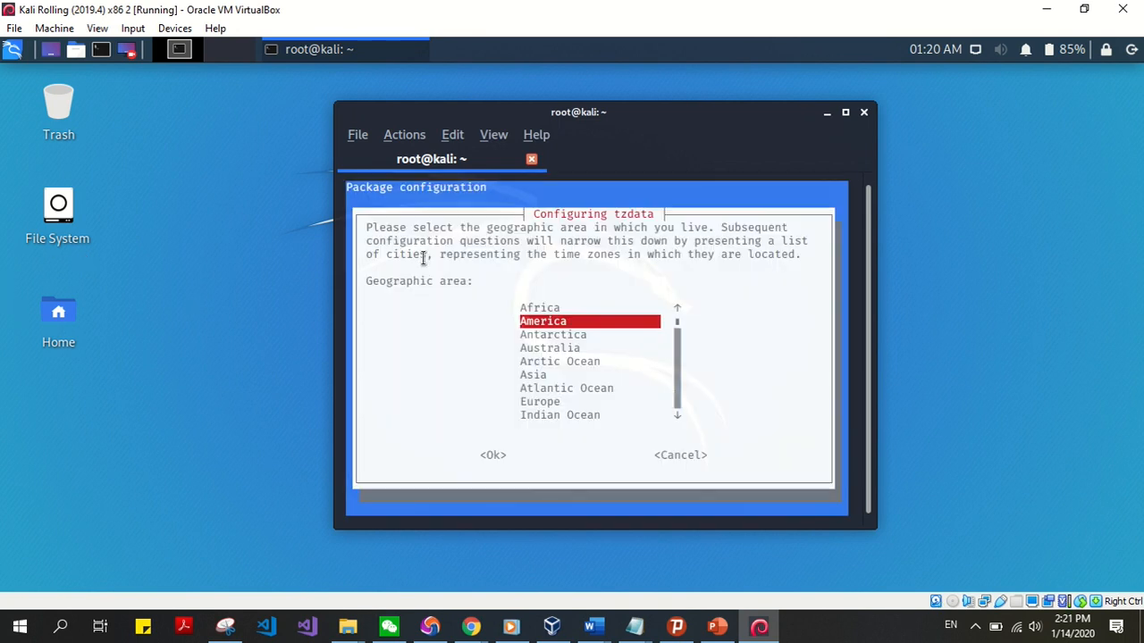
mouse_move(522, 358)
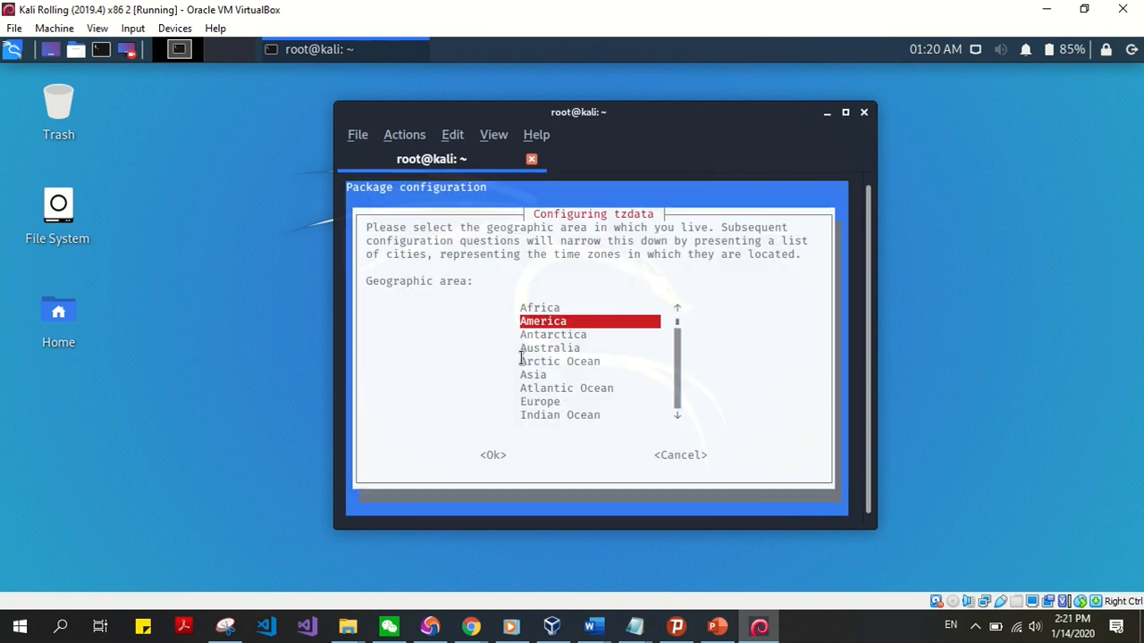
left_click(493, 455)
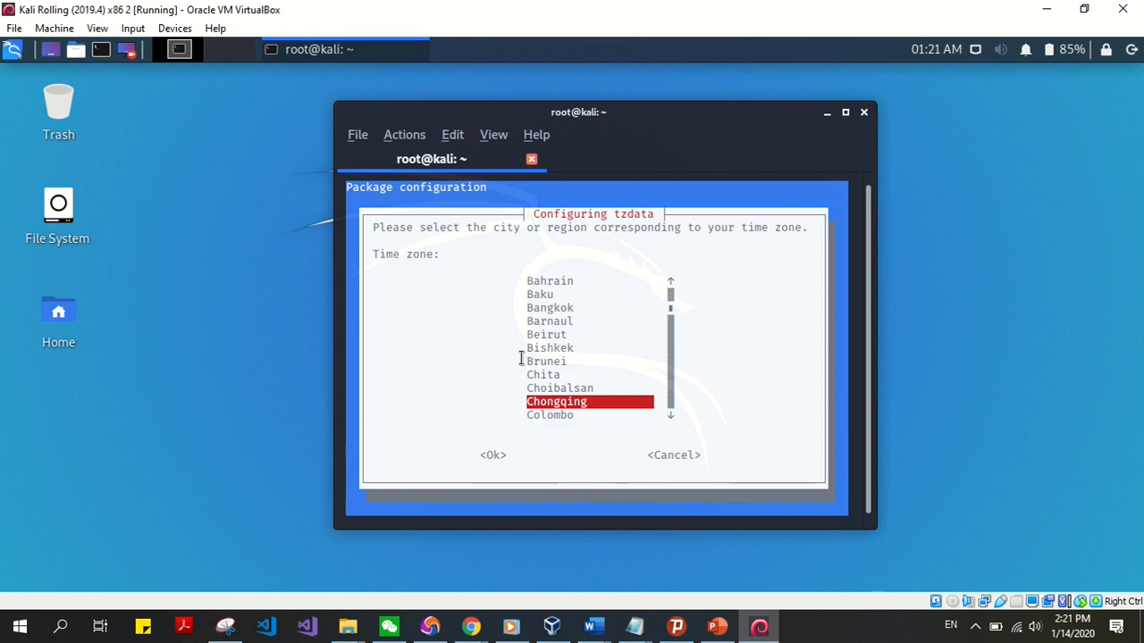
left_click(493, 455)
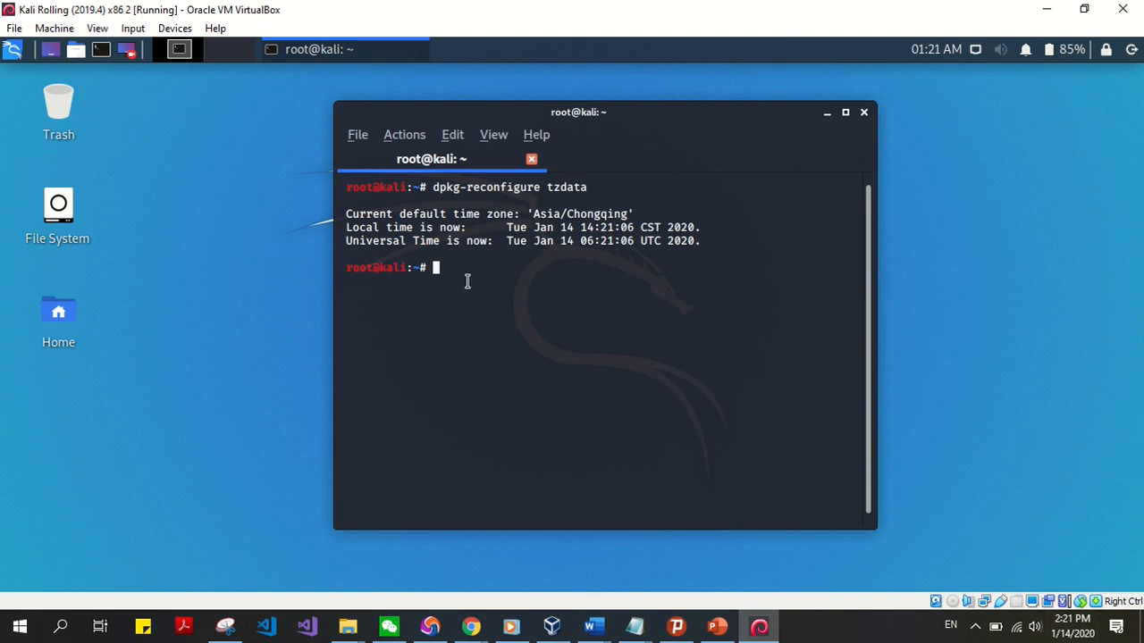
mouse_move(797, 204)
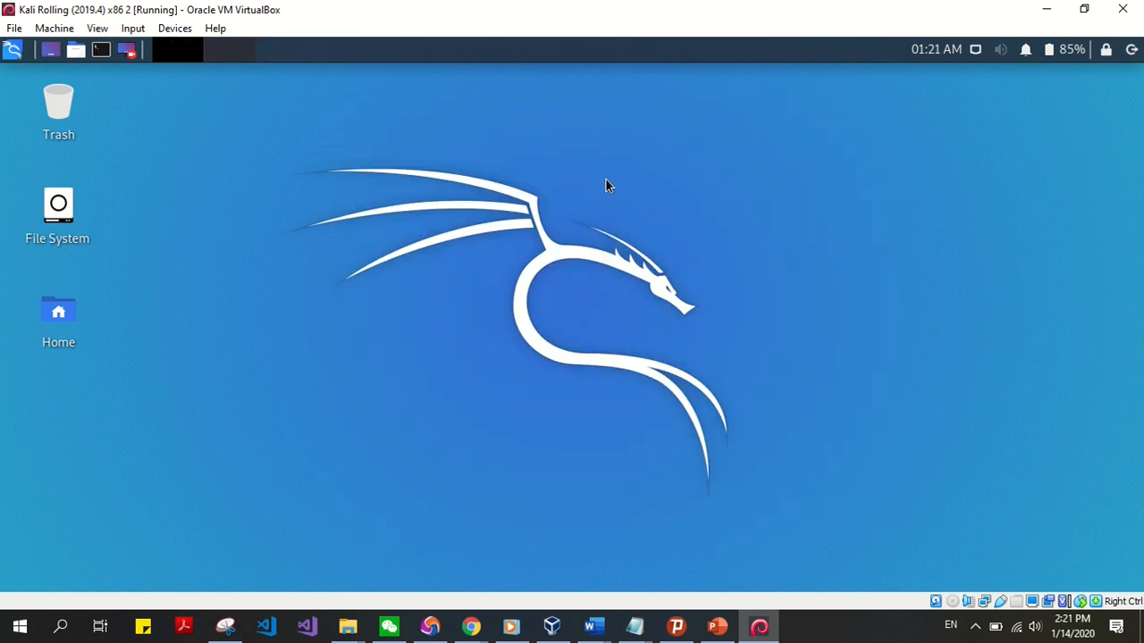
mouse_move(765, 135)
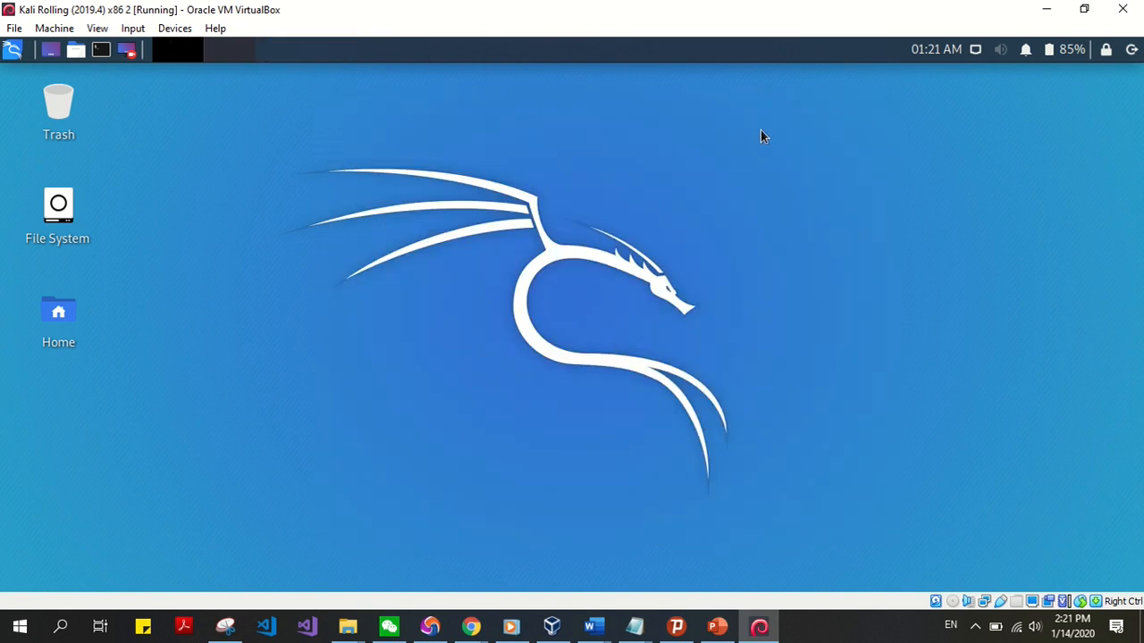
mouse_move(338, 265)
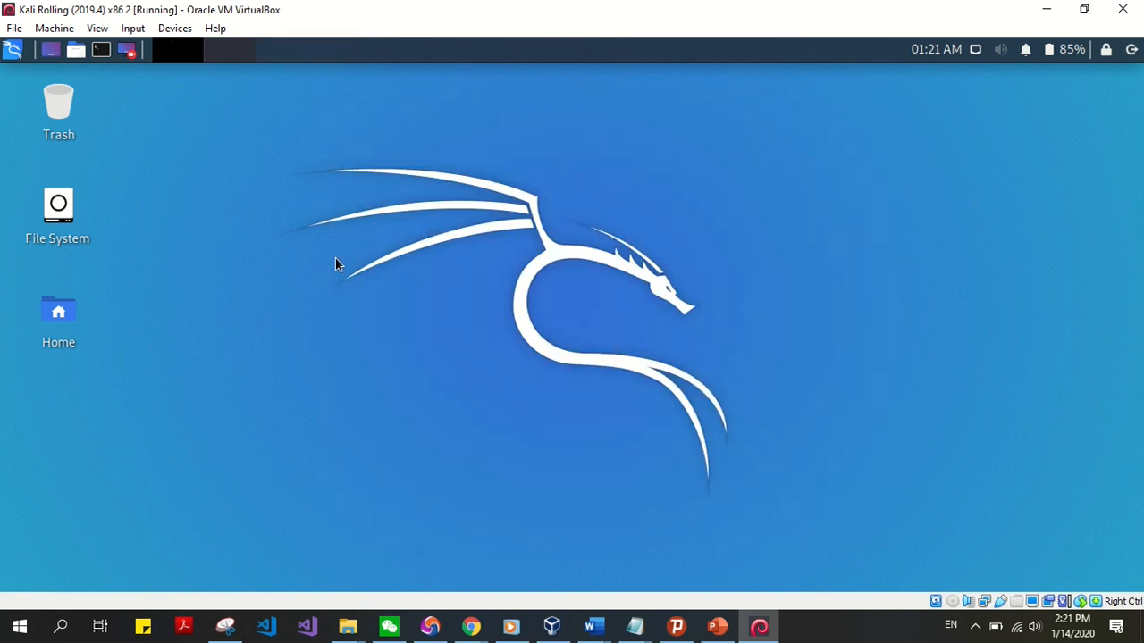
View the panel clock's calendar, now reading 02:21 PM local time.
left_click(936, 50)
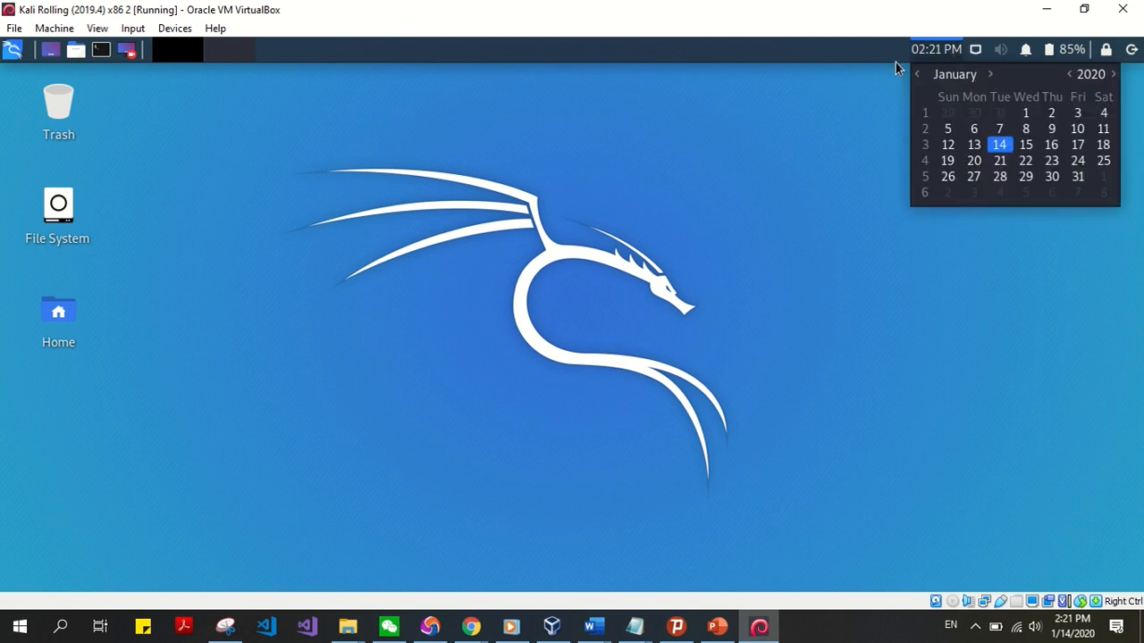
mouse_move(930, 57)
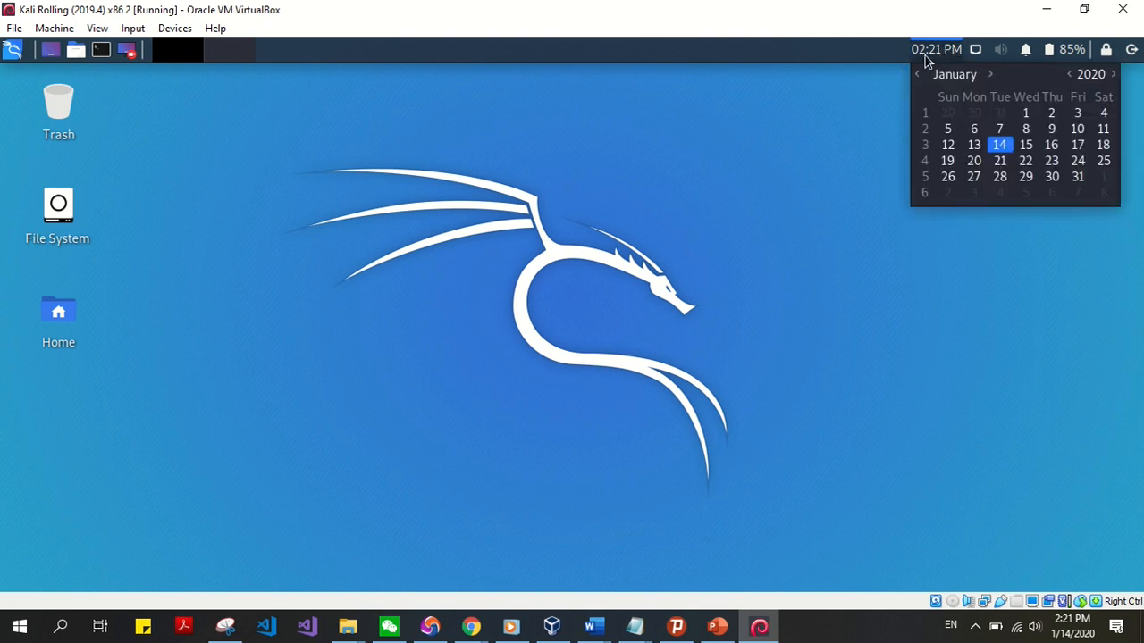